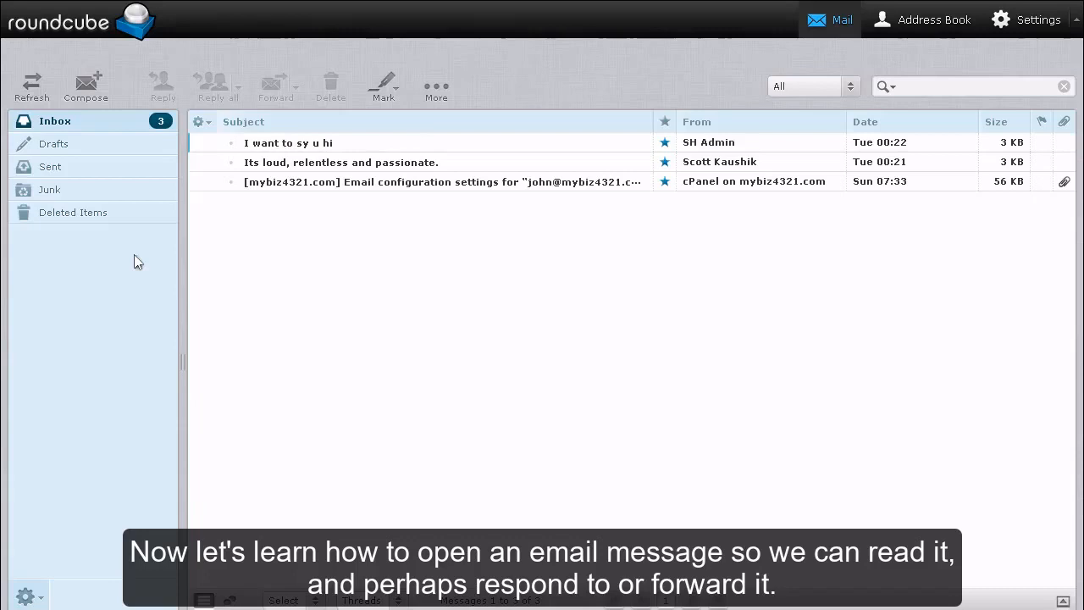
Open SH Admin's 'I want to sy u hi' message from the Inbox.
{"action": "left_click", "coordinate": [31, 85]}
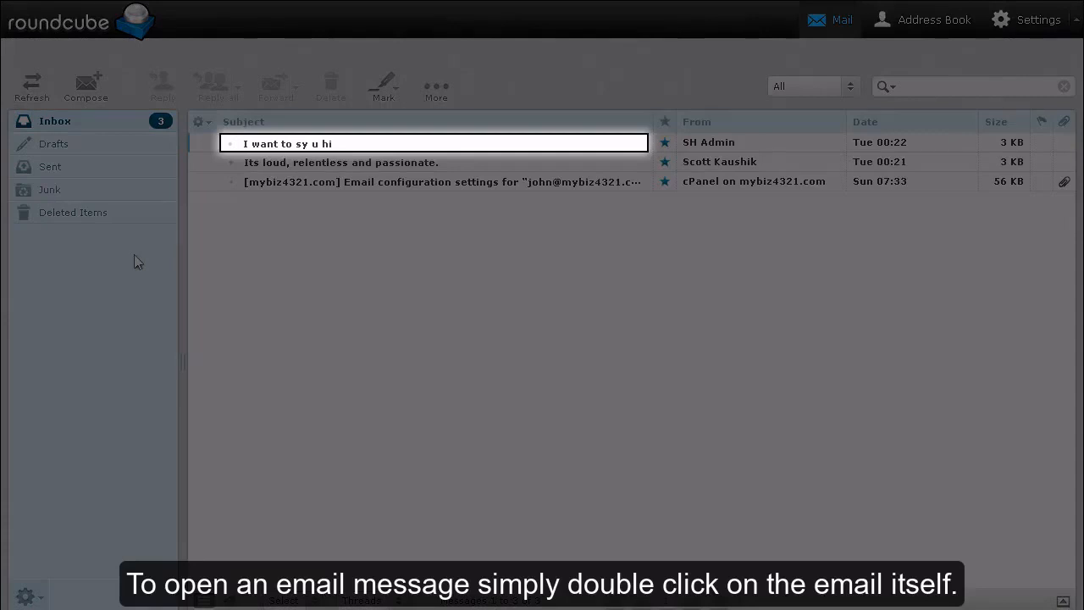
{"action": "left_click", "coordinate": [338, 142]}
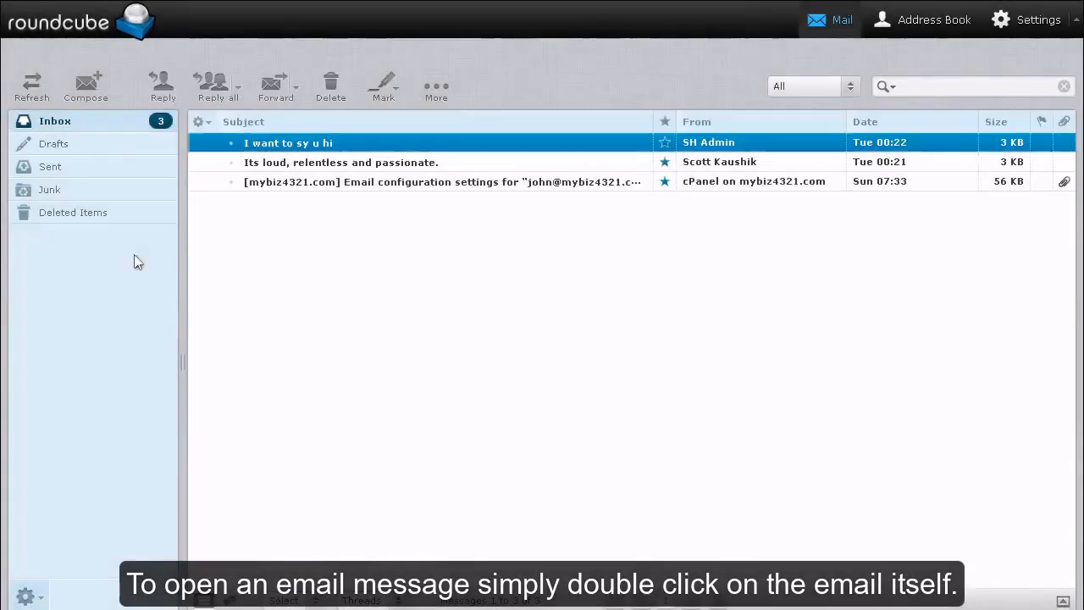
{"action": "double_click", "coordinate": [288, 142]}
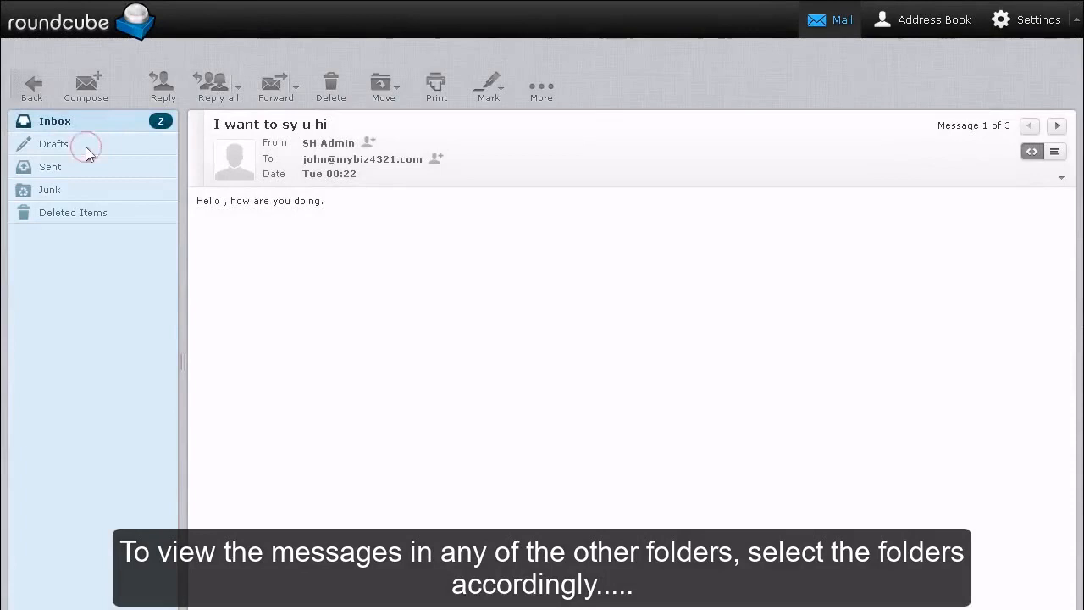
{"action": "left_click", "coordinate": [54, 143]}
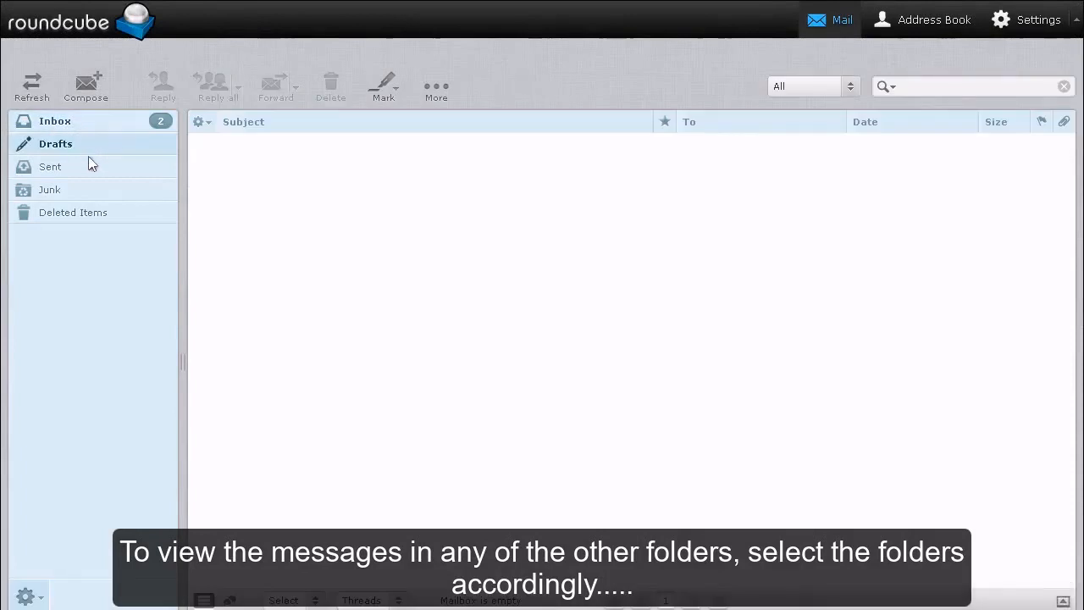
{"action": "left_click", "coordinate": [50, 166]}
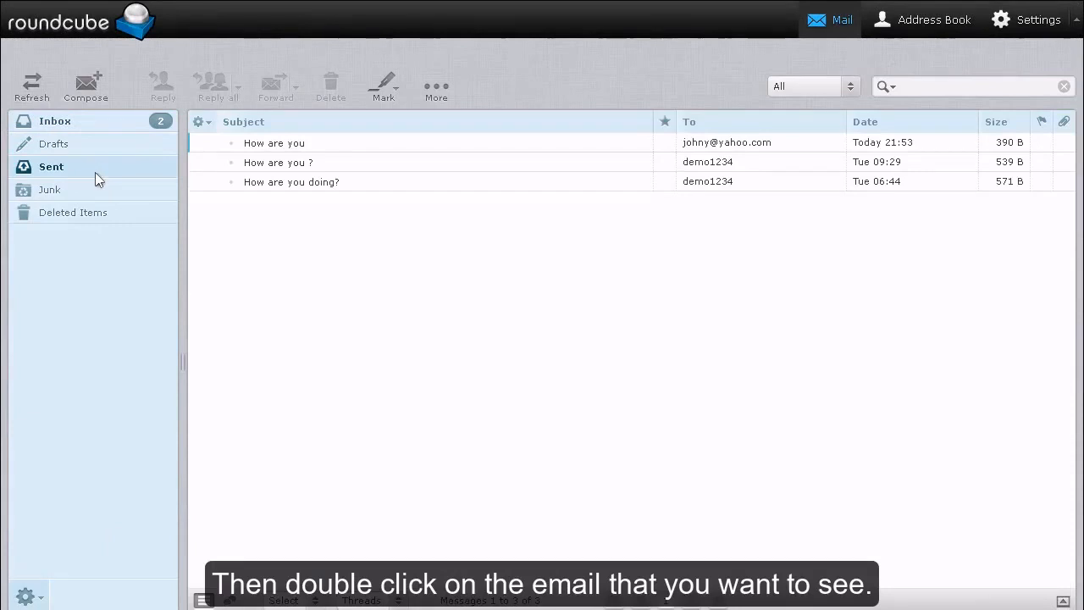
{"action": "mouse_move", "coordinate": [233, 153]}
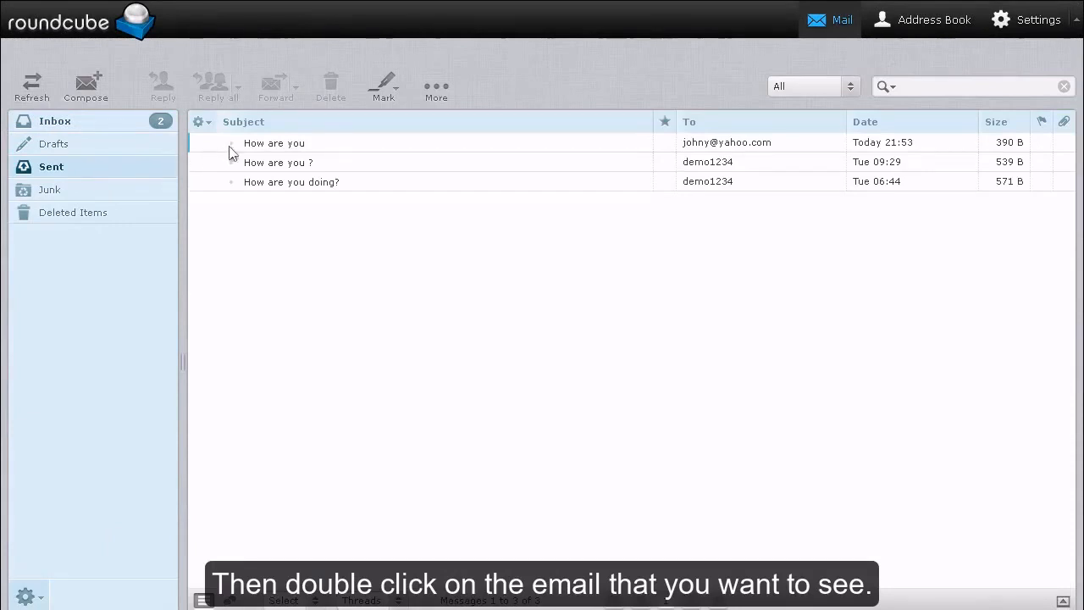
{"action": "double_click", "coordinate": [273, 142]}
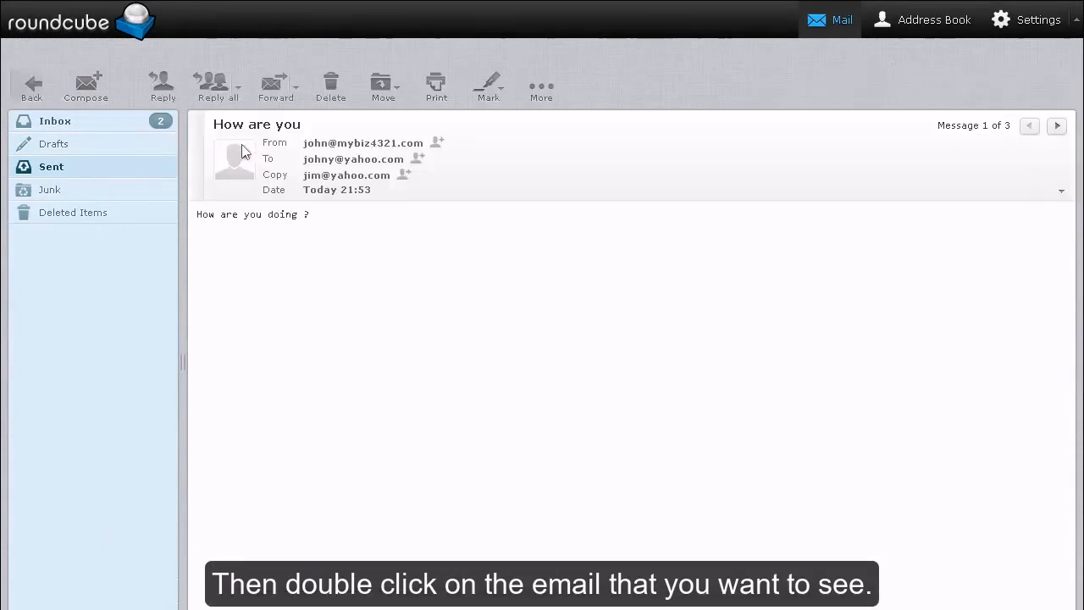
Browse the empty Junk folder and Deleted Items, then return to the three-message Inbox.
{"action": "left_click", "coordinate": [51, 189]}
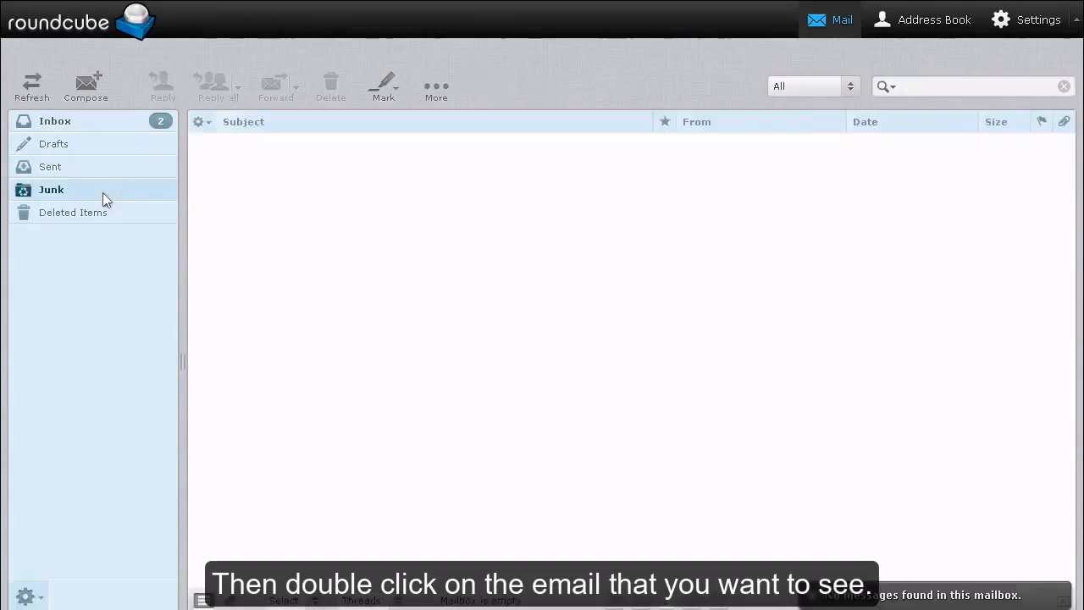
{"action": "left_click", "coordinate": [78, 212]}
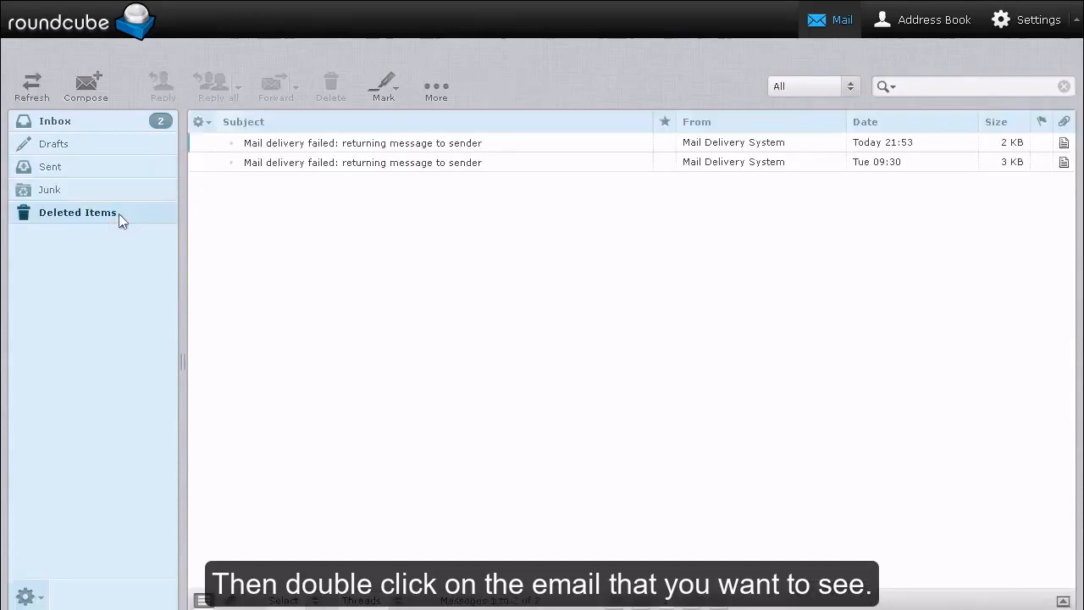
{"action": "left_click", "coordinate": [55, 120]}
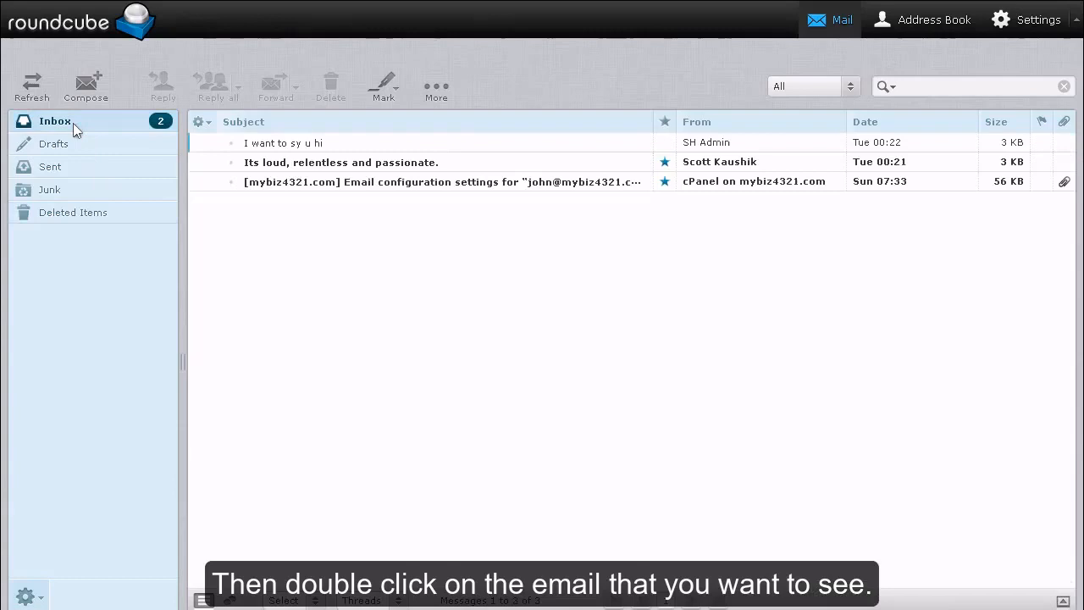